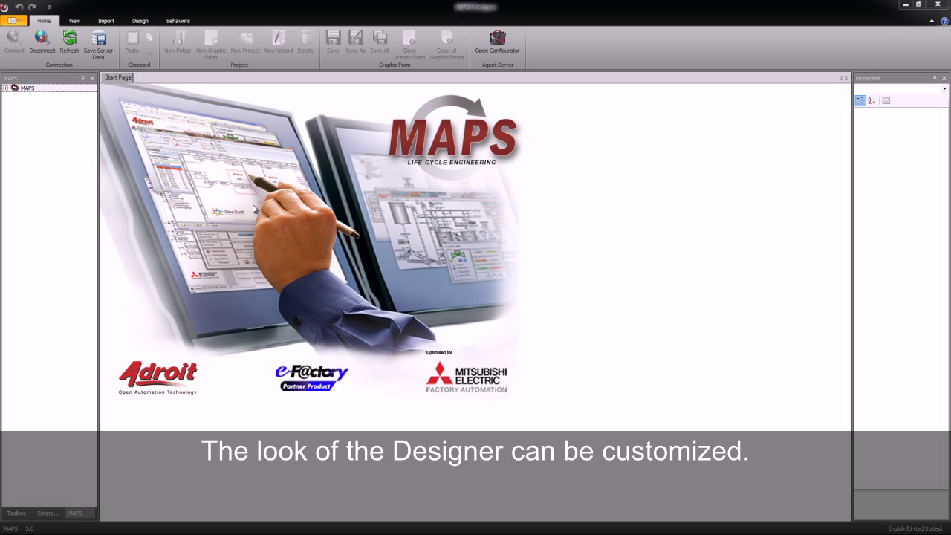
mouse_move(35, 101)
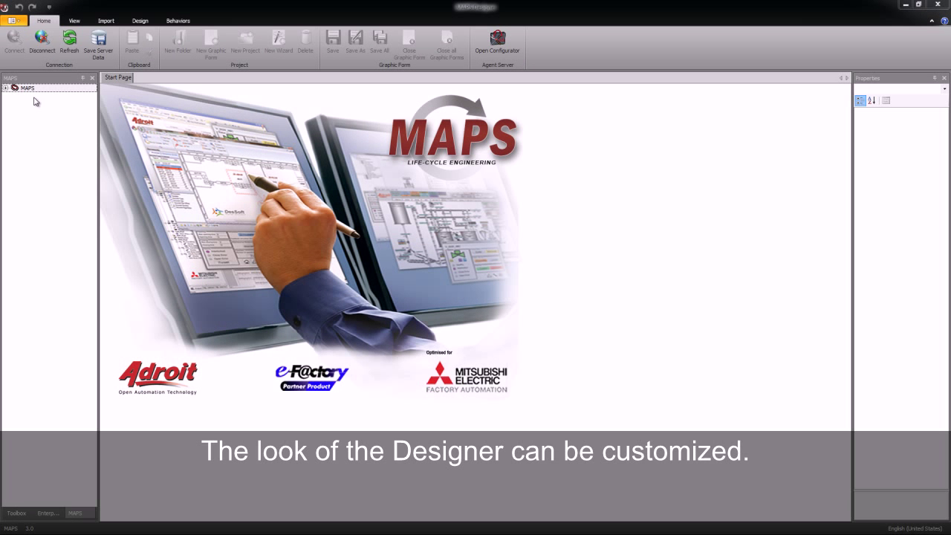
Float the MAPS view over the Start Page and drag it larger.
left_click(27, 88)
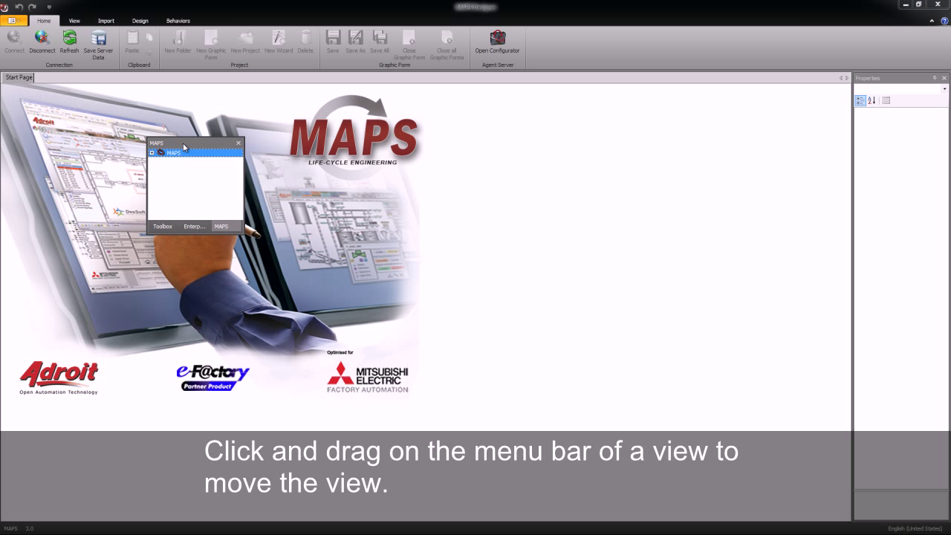
left_click_drag(185, 142, 353, 140)
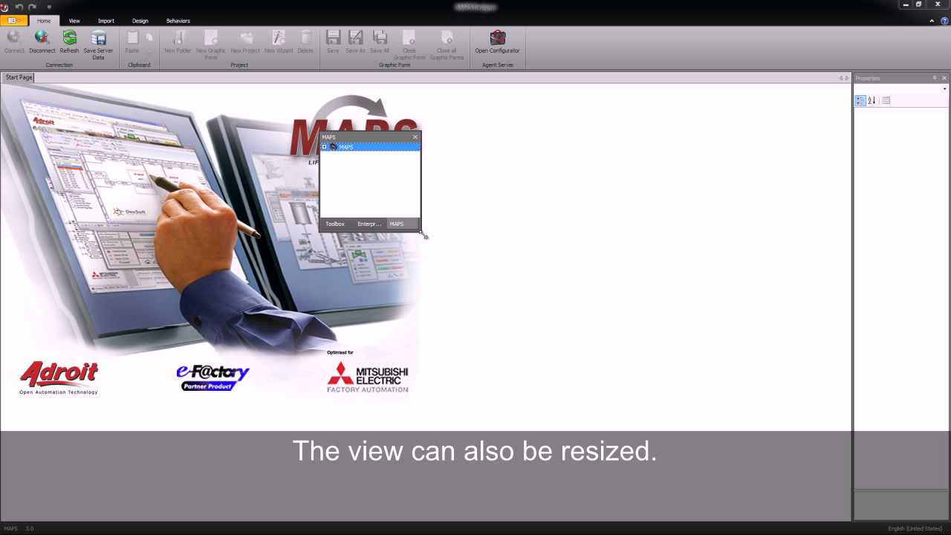
left_click_drag(427, 237, 517, 345)
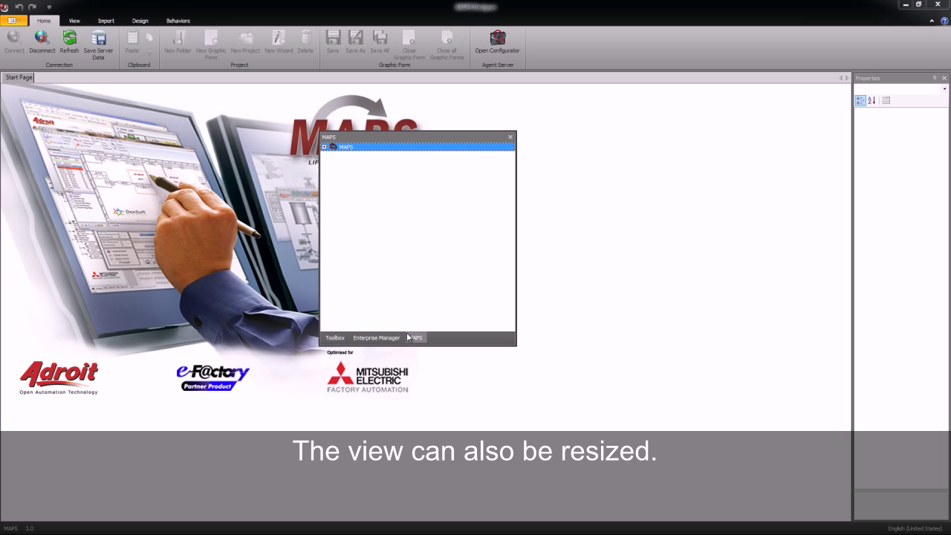
Redock the floating MAPS view to its original place via its title bar.
left_click(334, 337)
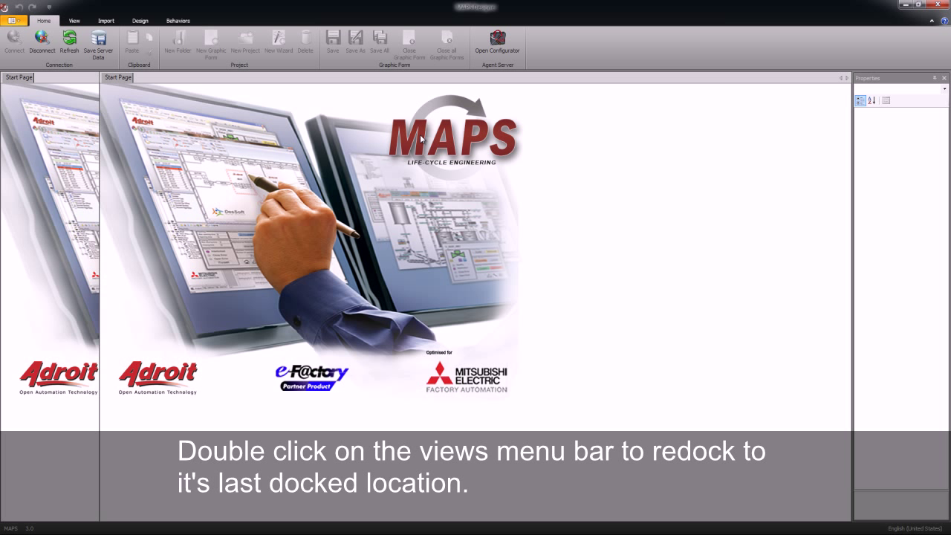
double_click(45, 77)
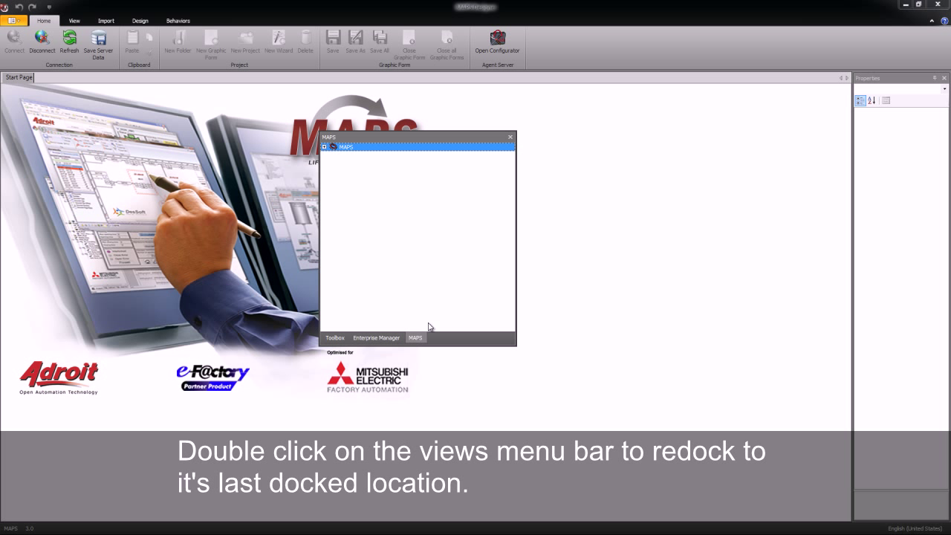
mouse_move(384, 142)
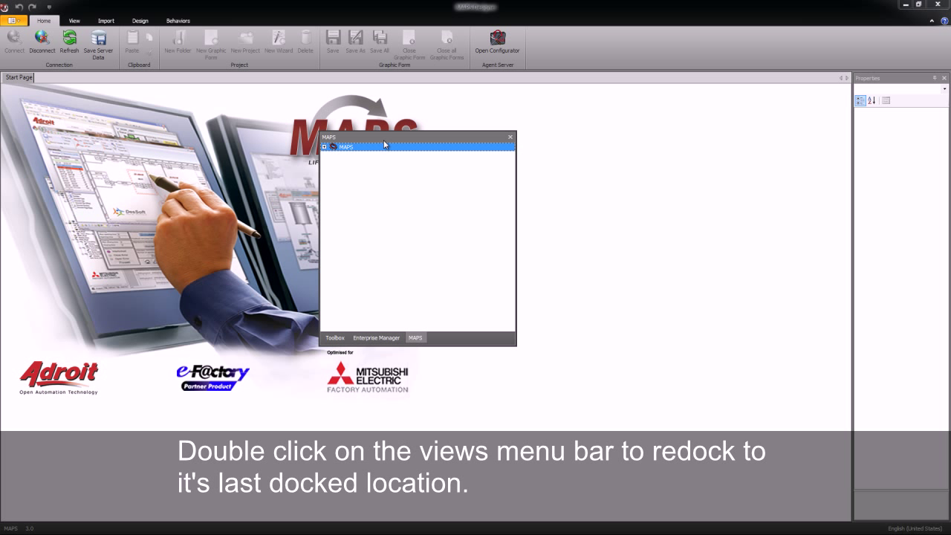
double_click(416, 136)
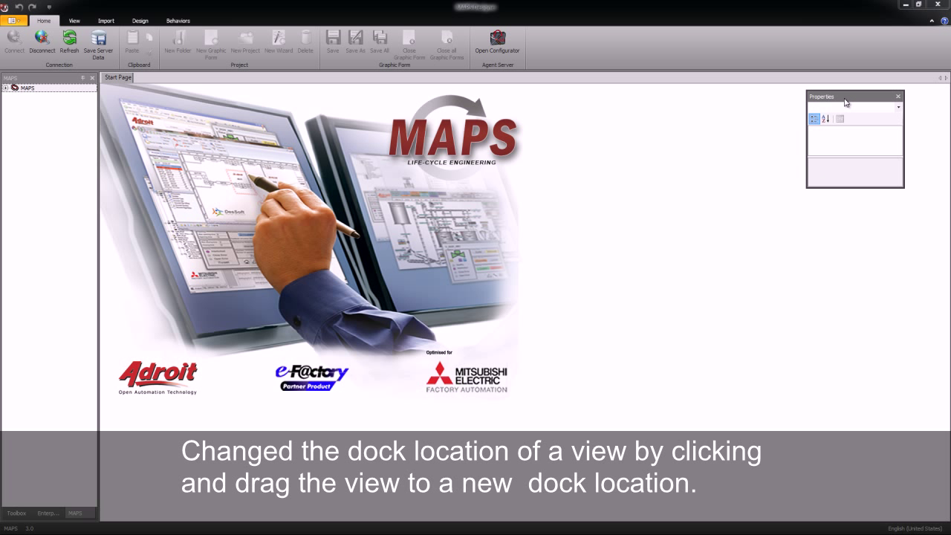
Pull the Properties view out of the right dock and move it across the Start Page.
left_click_drag(844, 97, 489, 172)
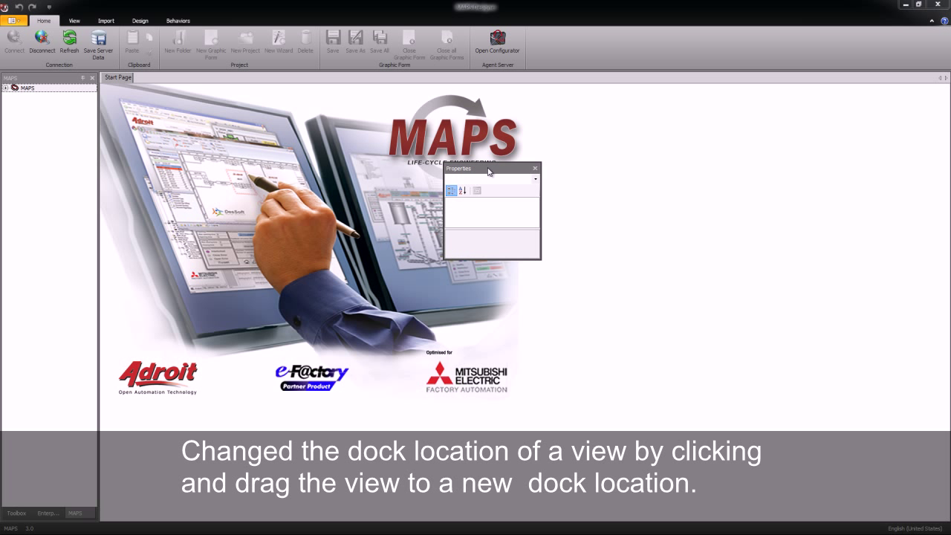
left_click_drag(487, 171, 409, 165)
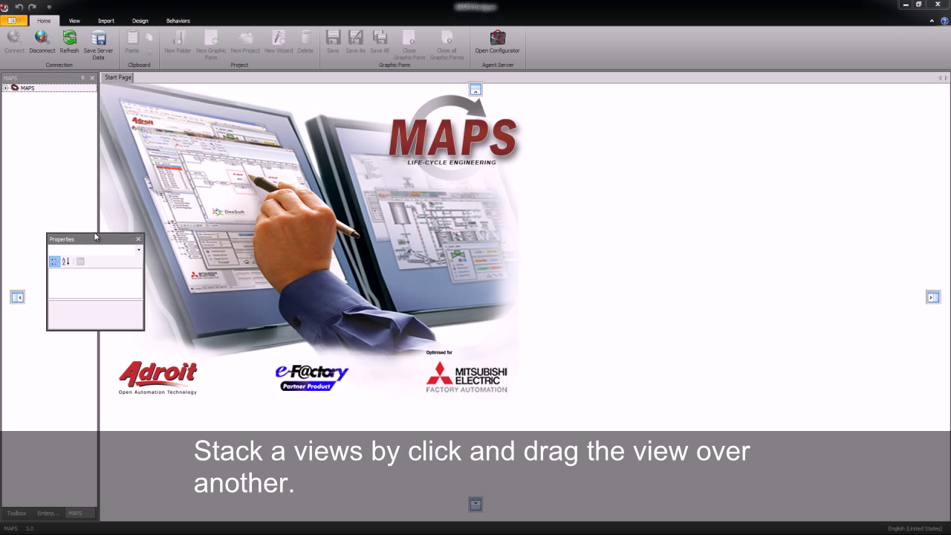
Stack the Properties view onto the MAPS panel, pull it out, then stack it again as a tab.
left_click_drag(95, 236, 48, 296)
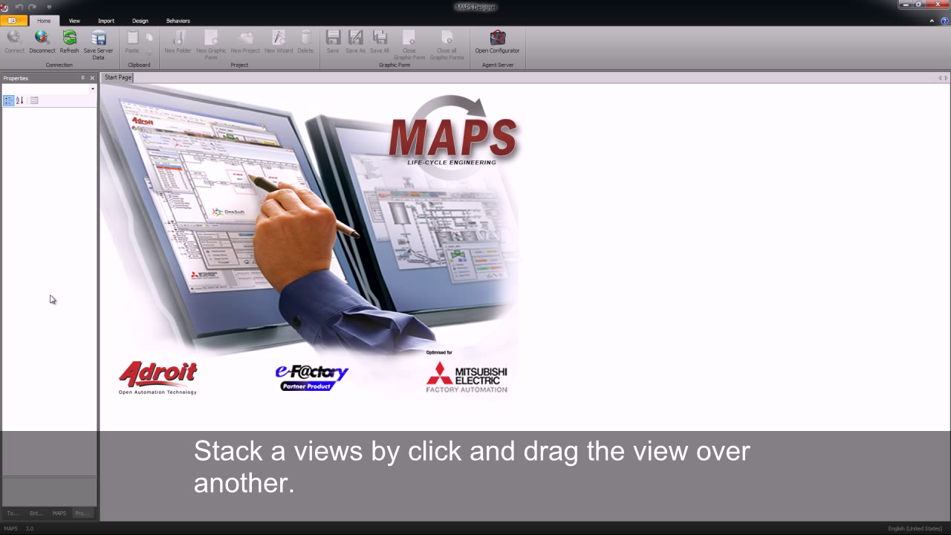
mouse_move(54, 173)
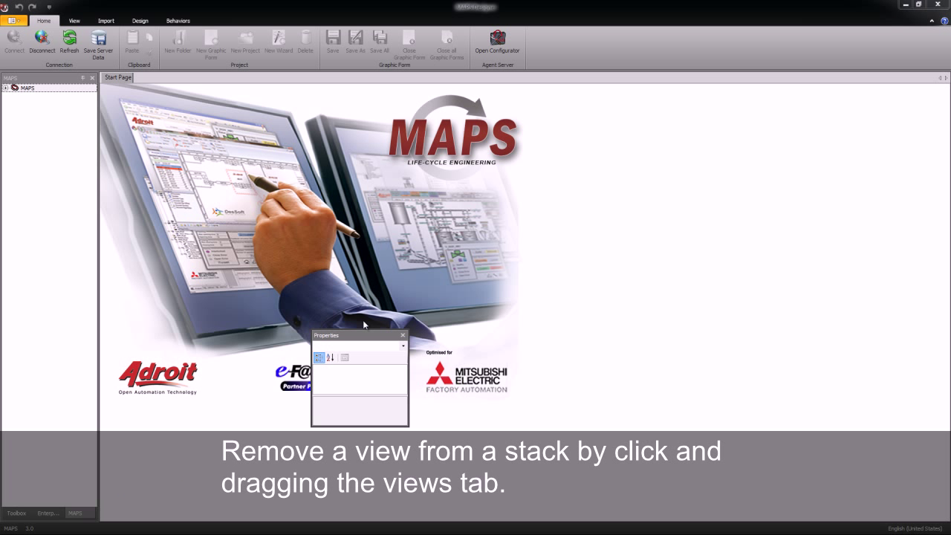
left_click_drag(359, 336, 375, 166)
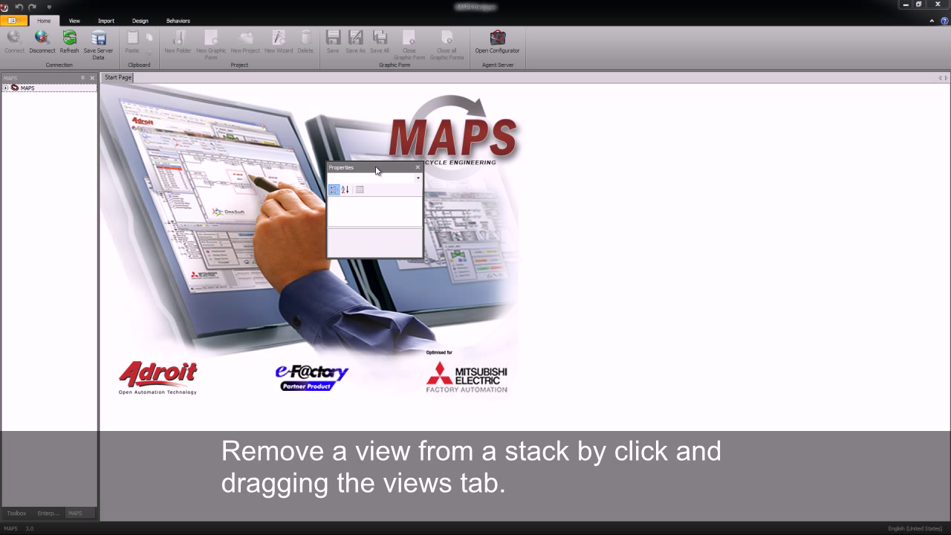
left_click_drag(374, 166, 472, 177)
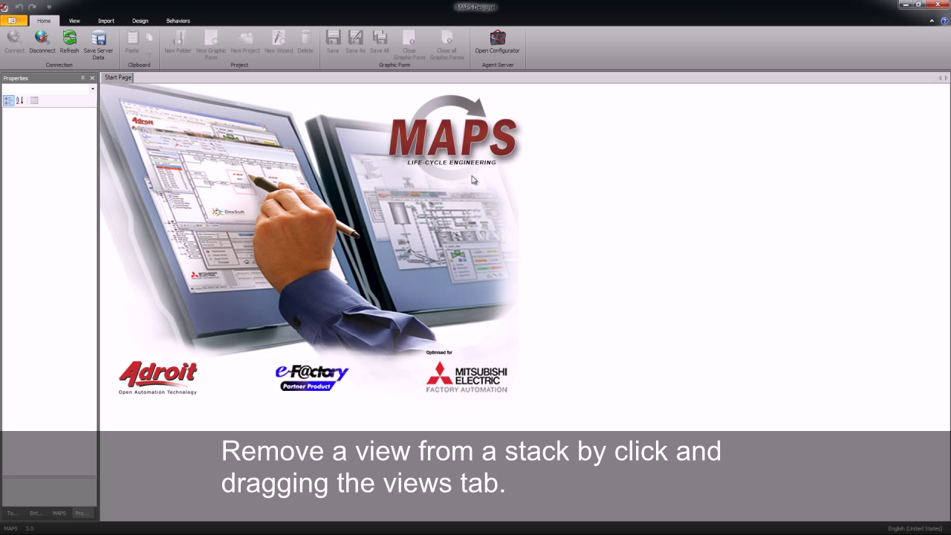
mouse_move(124, 128)
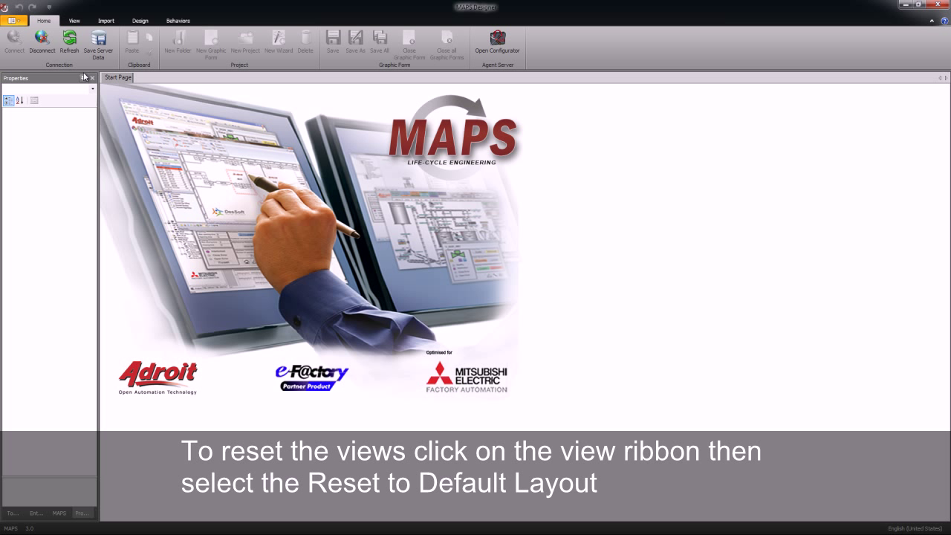
Reset to the default layout from the View ribbon, redocking Enterprise Manager and Properties.
left_click(74, 21)
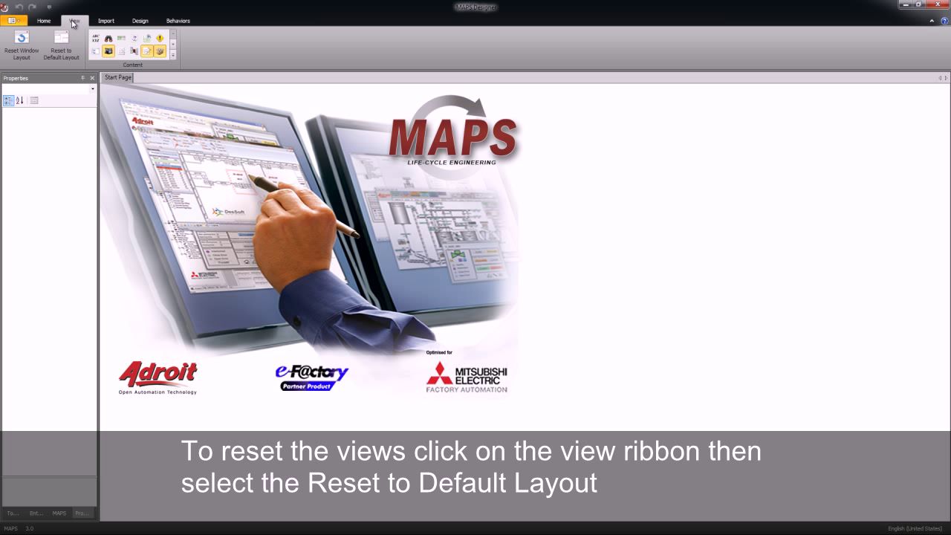
mouse_move(61, 46)
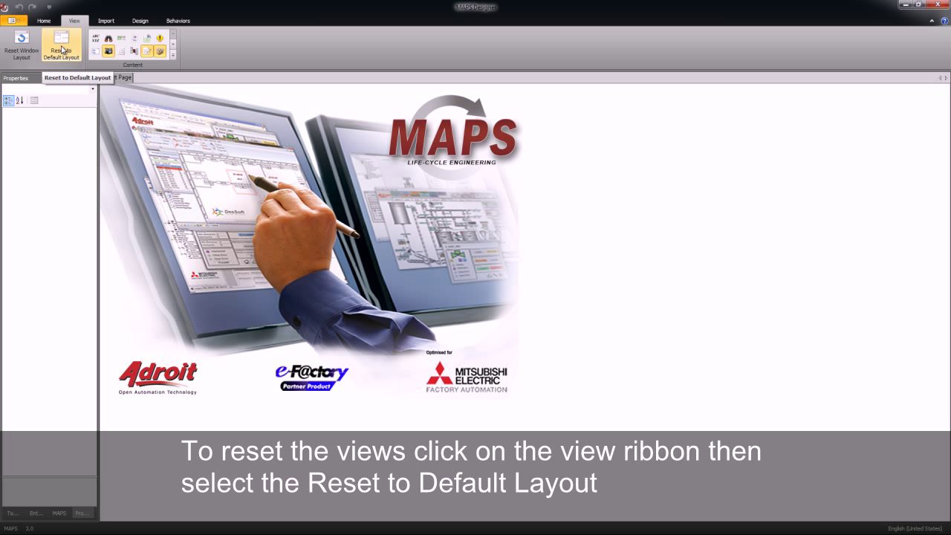
left_click(61, 45)
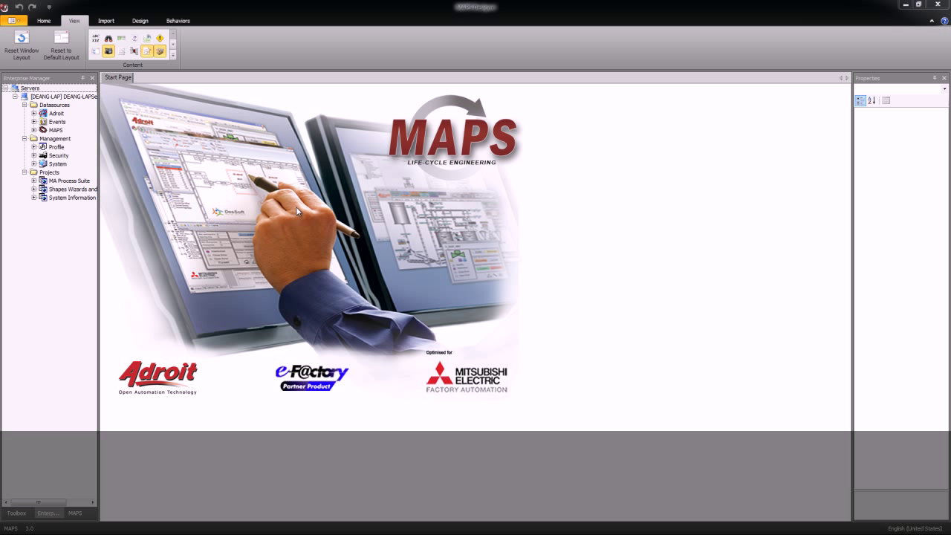
mouse_move(53, 79)
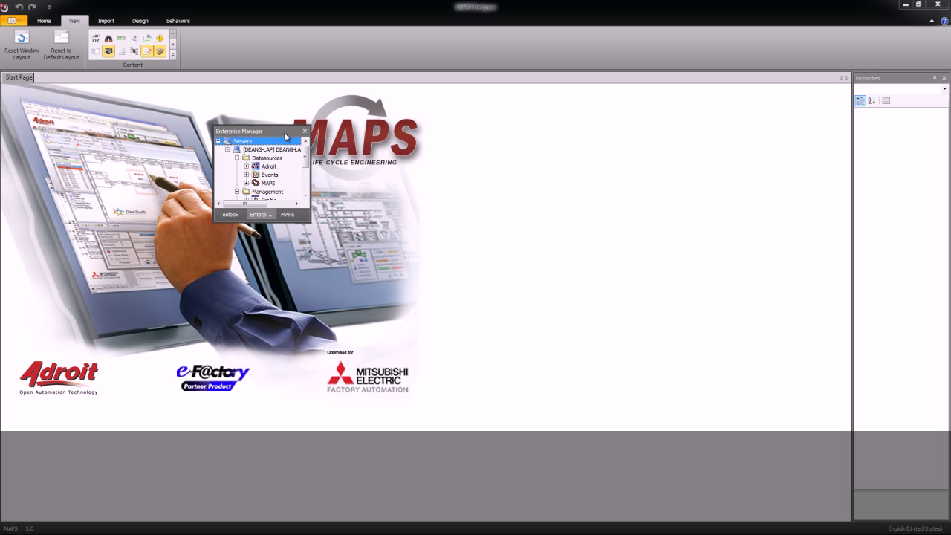
Enlarge the floating Enterprise Manager and select Datasources, Management, Profile, System and Projects in its tree.
left_click_drag(256, 130, 338, 127)
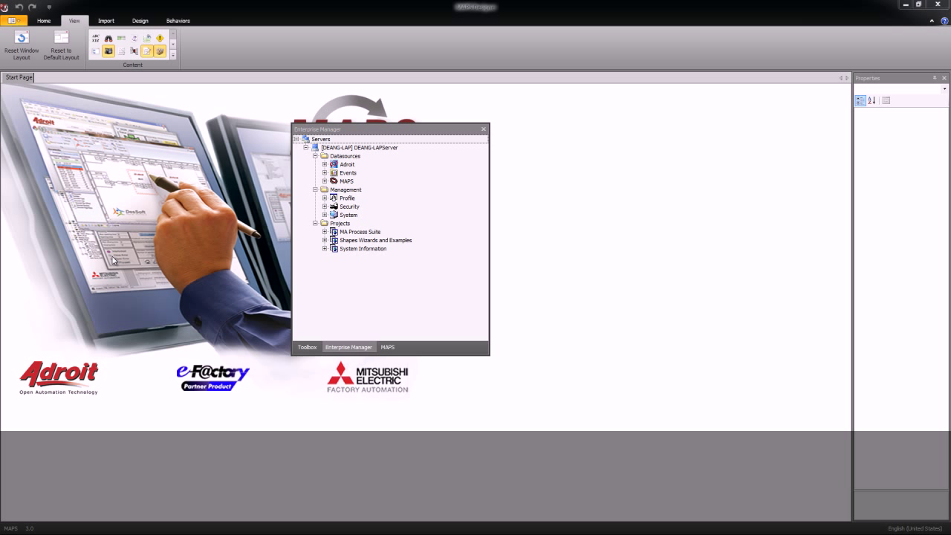
mouse_move(487, 355)
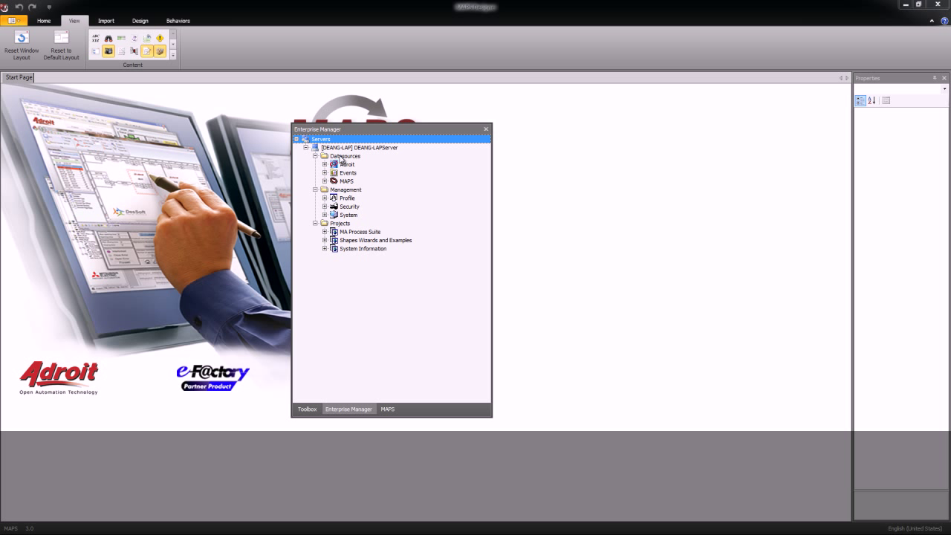
left_click(345, 156)
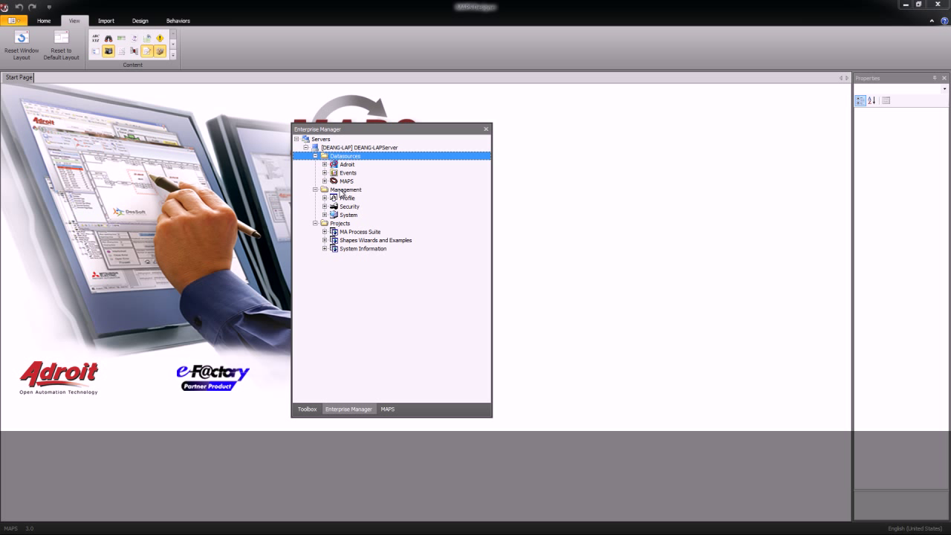
left_click(344, 190)
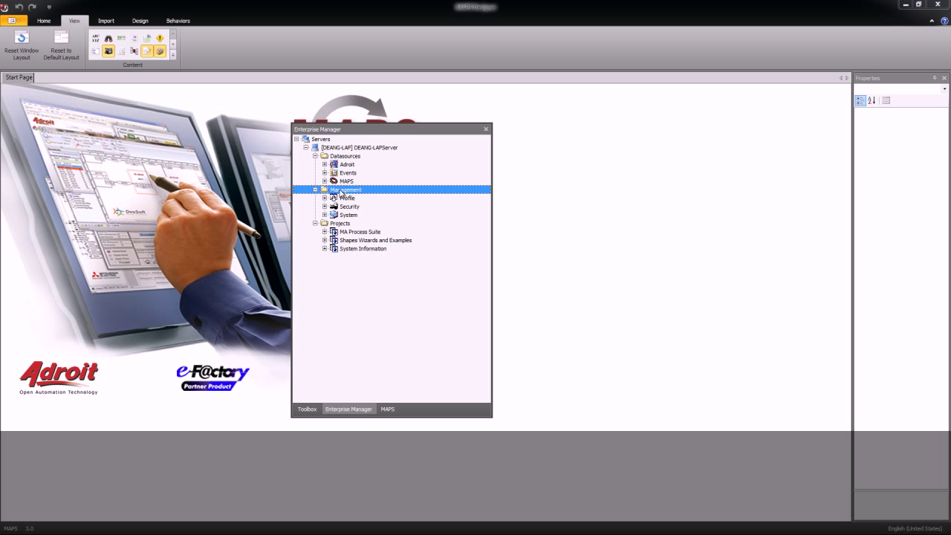
left_click(346, 197)
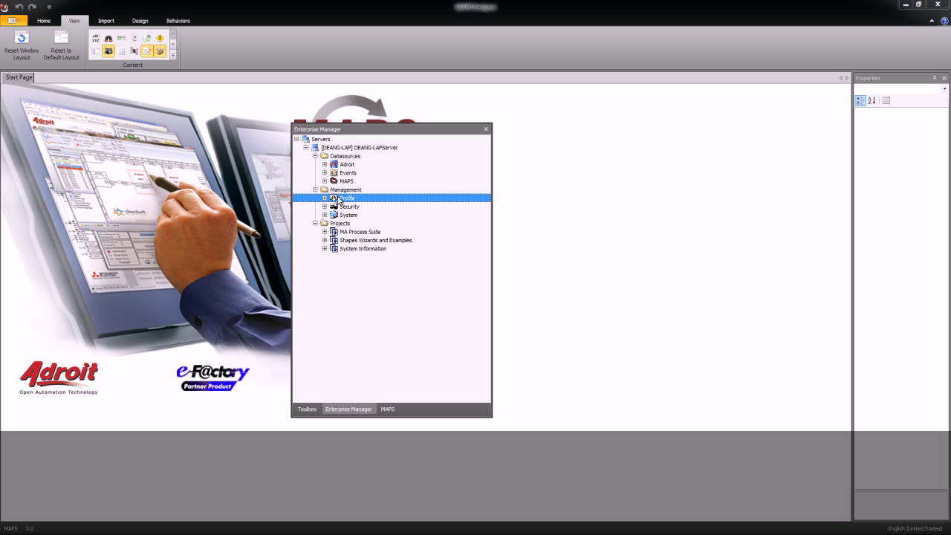
left_click(347, 214)
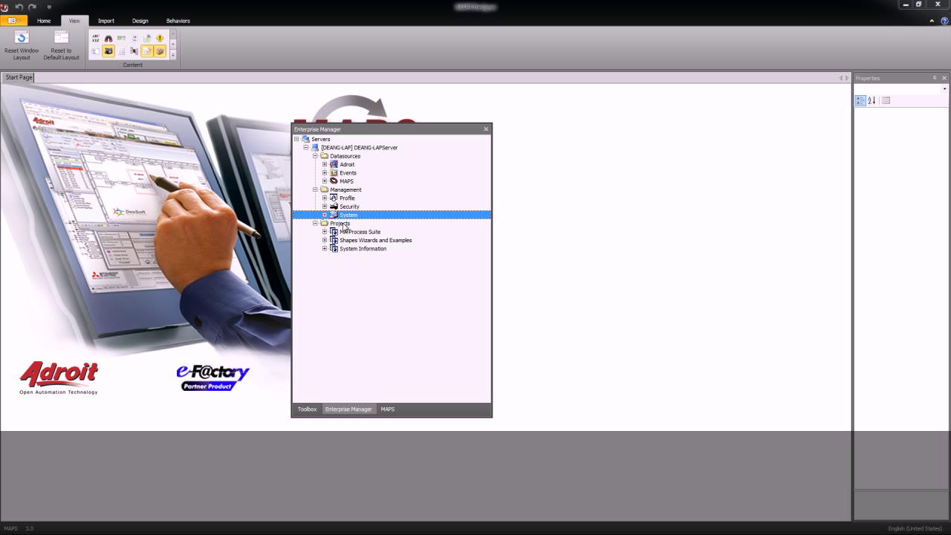
left_click(340, 223)
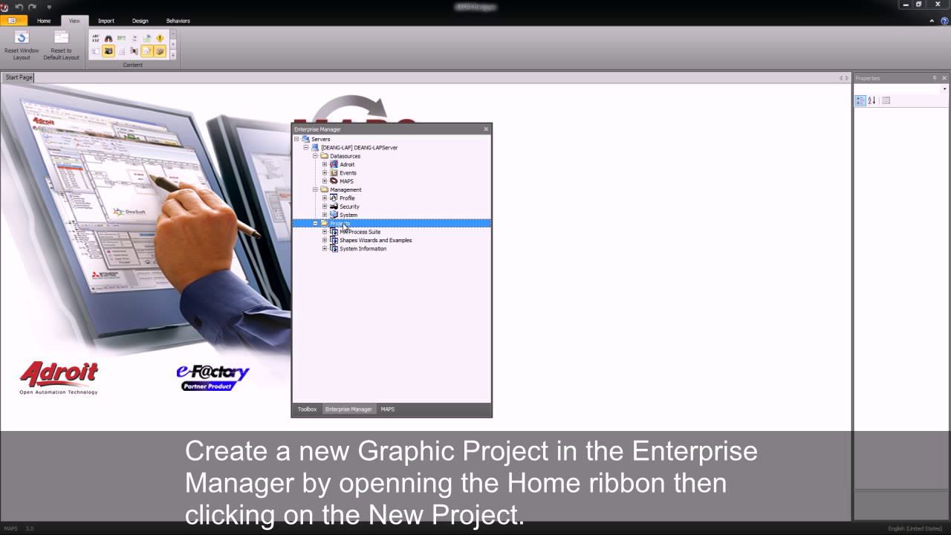
mouse_move(280, 145)
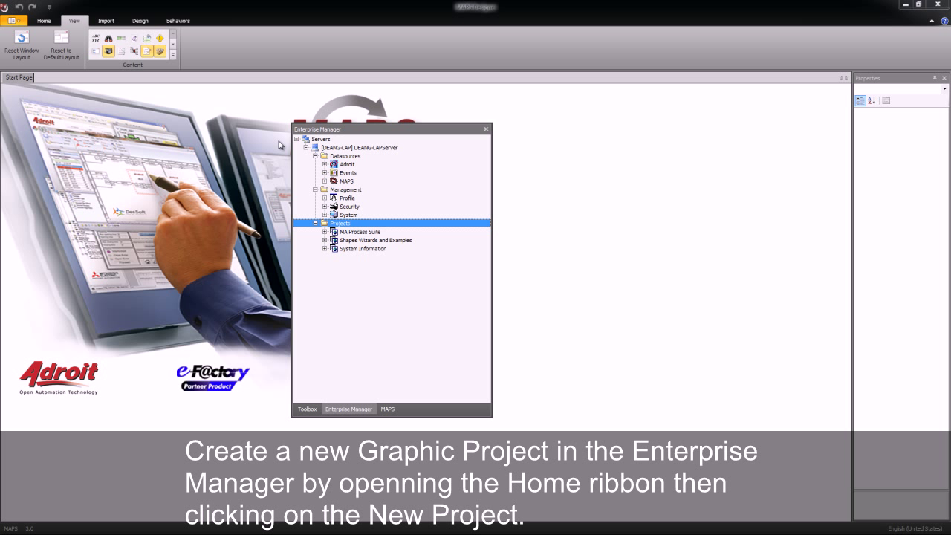
Start the New Project wizard from the Home ribbon.
left_click(43, 21)
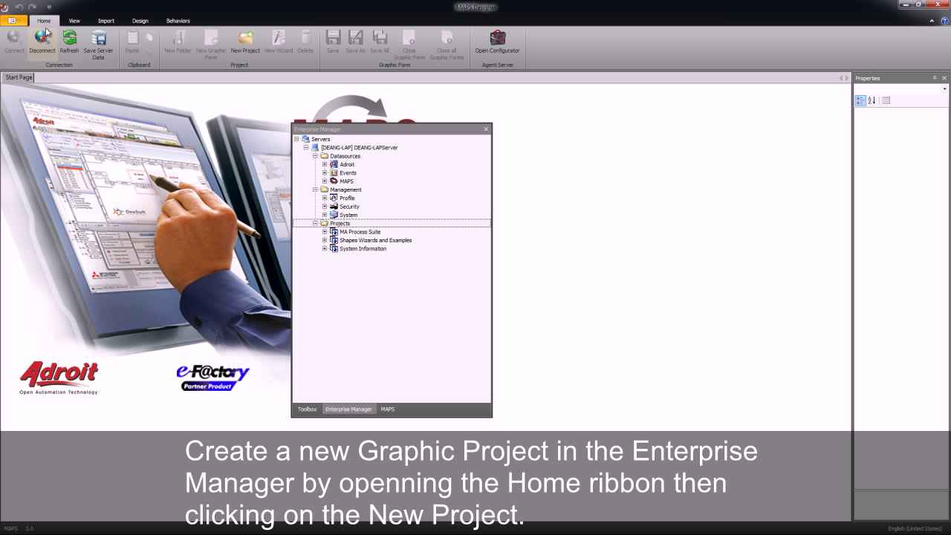
mouse_move(245, 45)
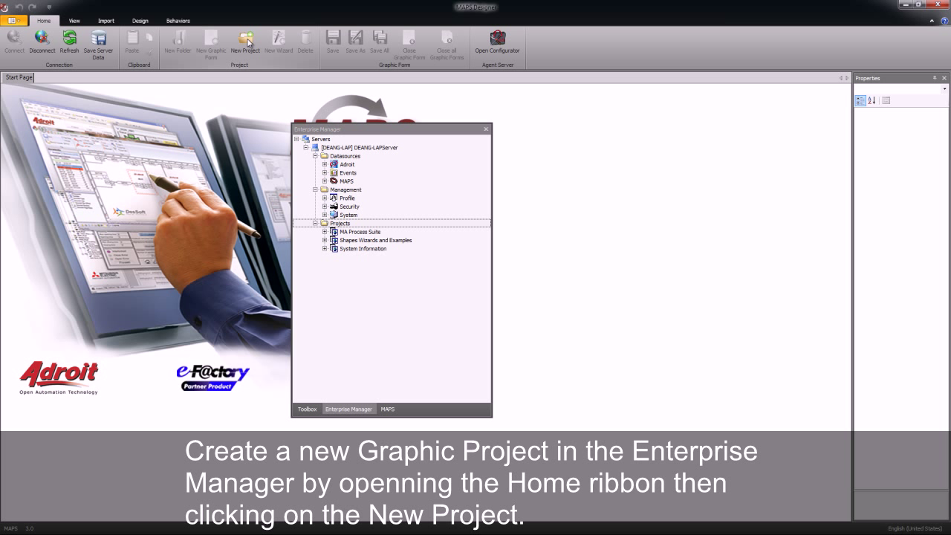
left_click(245, 41)
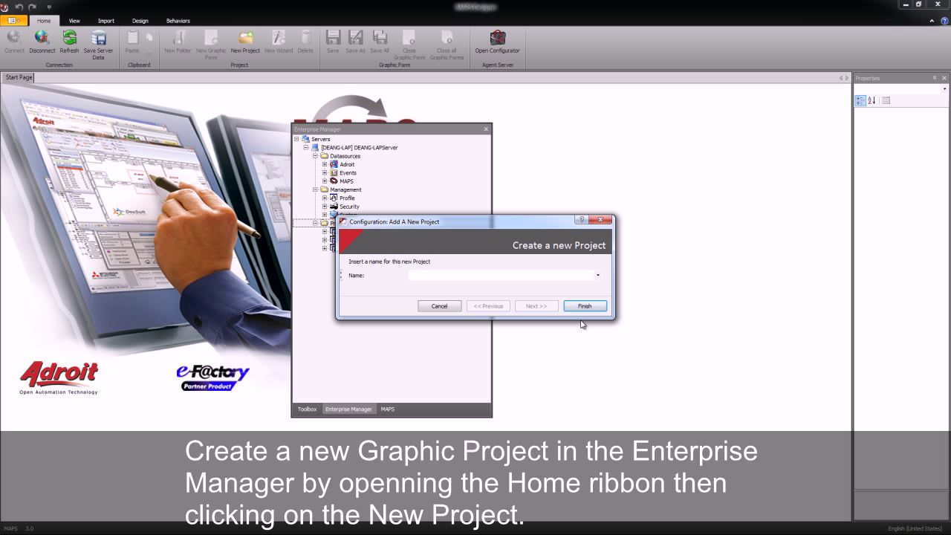
Create a project named 'My' and expand it under Projects to show its Translation entry.
type("MyPlant")
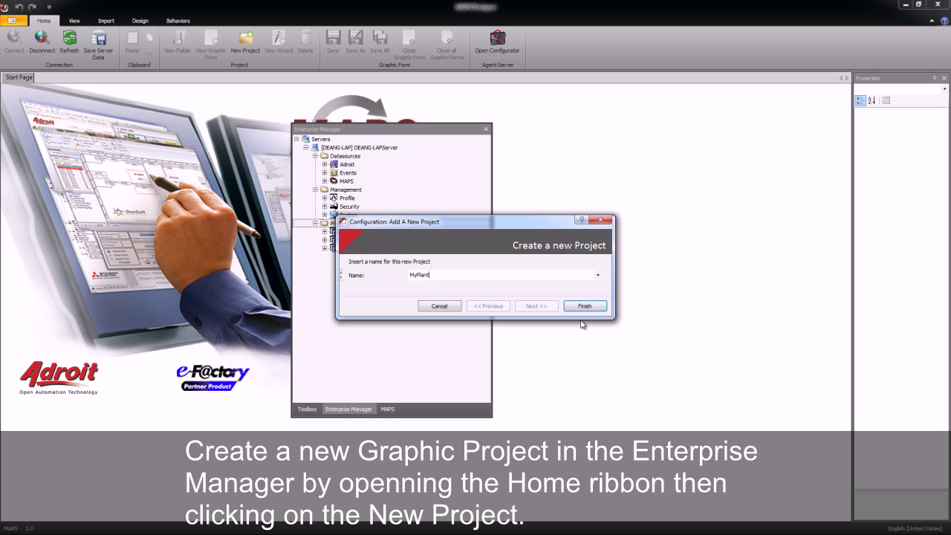
left_click(586, 306)
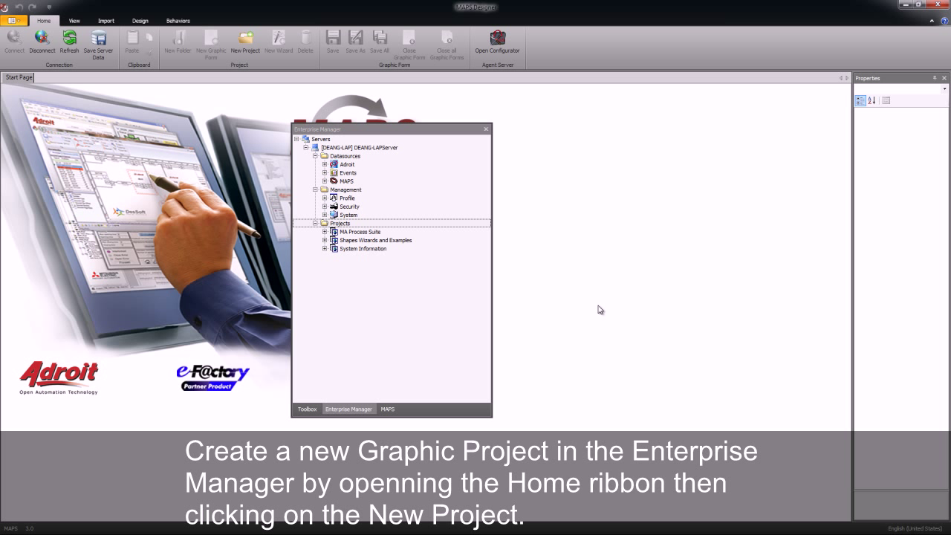
left_click(245, 42)
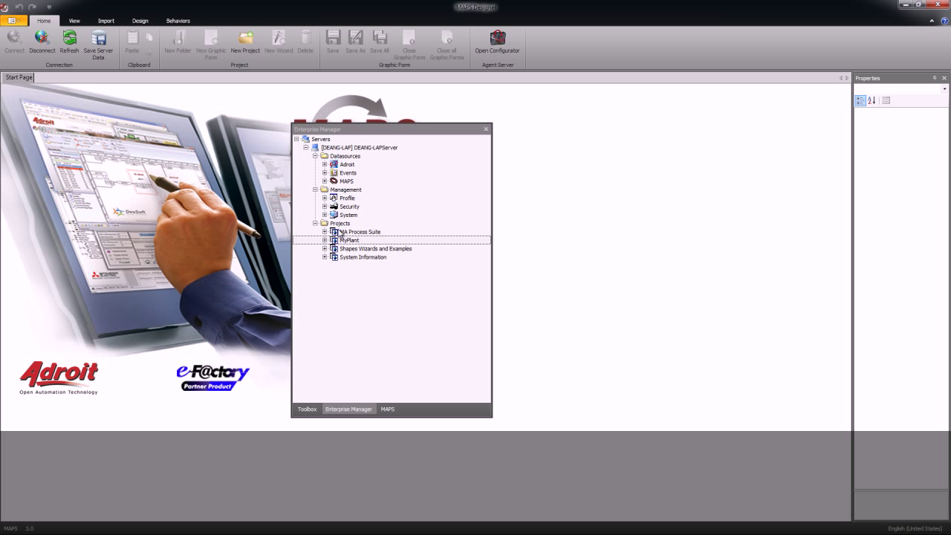
left_click(348, 240)
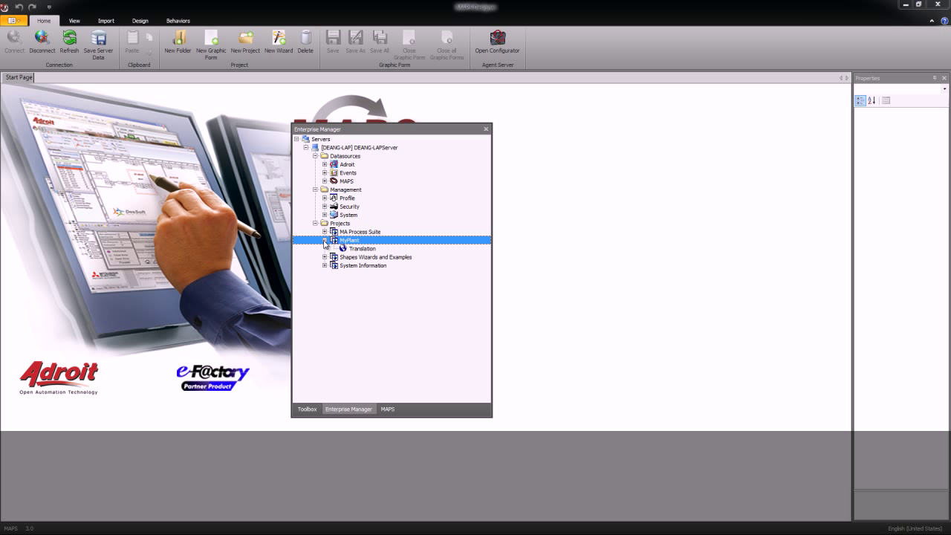